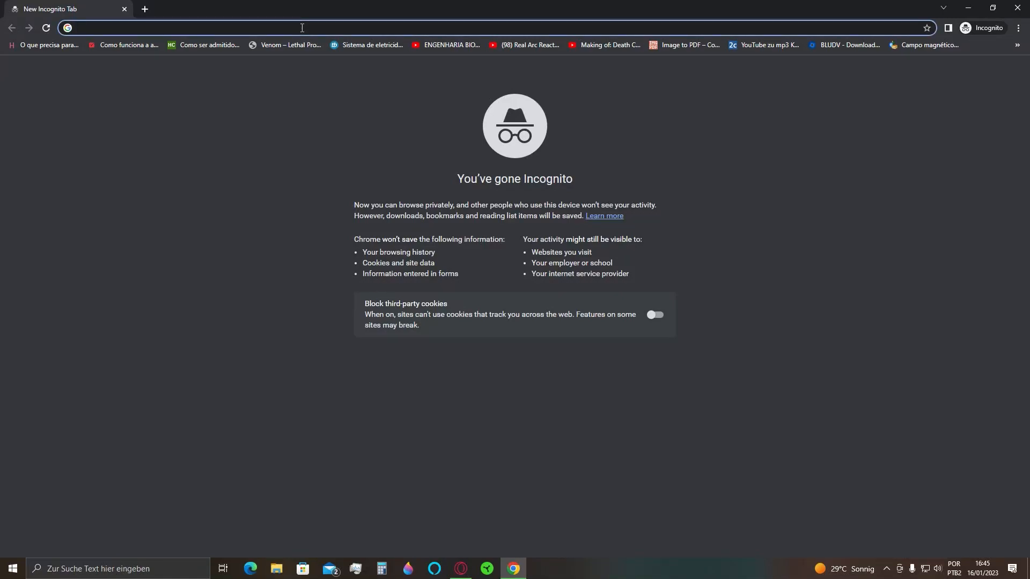
# Step: Open the steakunderwater Reactor 3 thread and download REACTOR-INSTALLER.LUA
pyautogui.write('https://www.steakunderwater.com/wesuckless/viewtopic.php?t=3067')
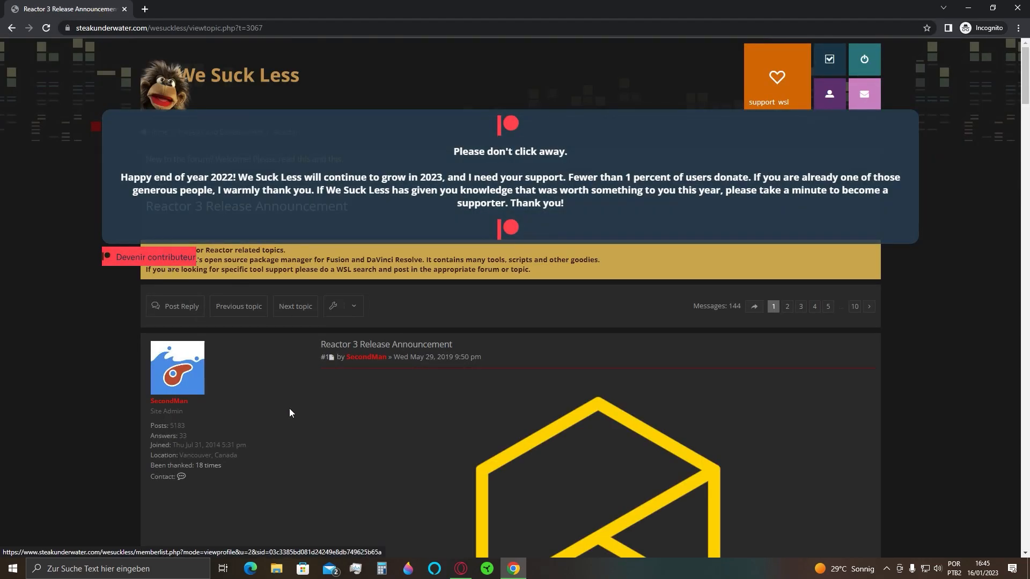
pyautogui.scroll(-3)
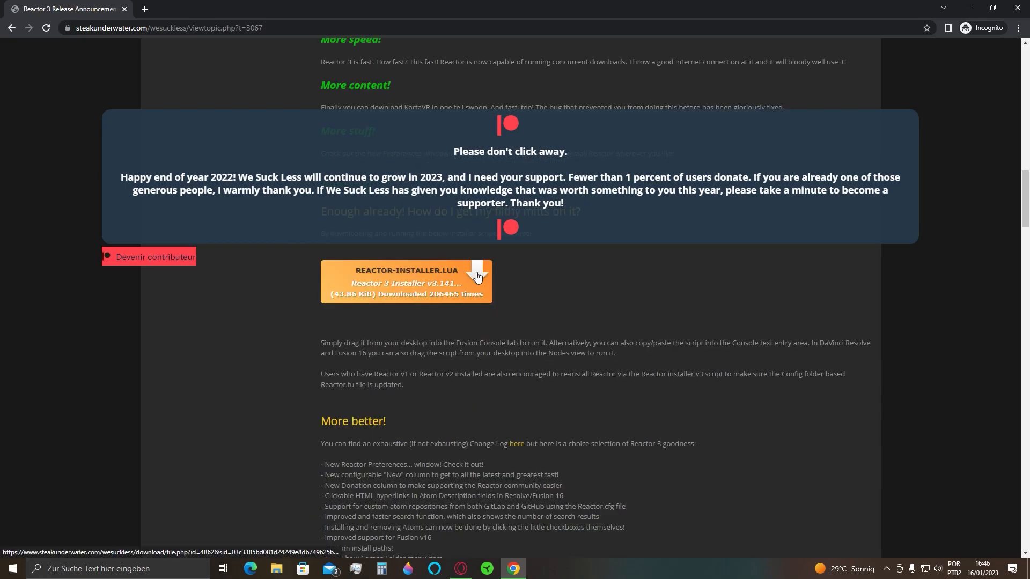
pyautogui.click(479, 276)
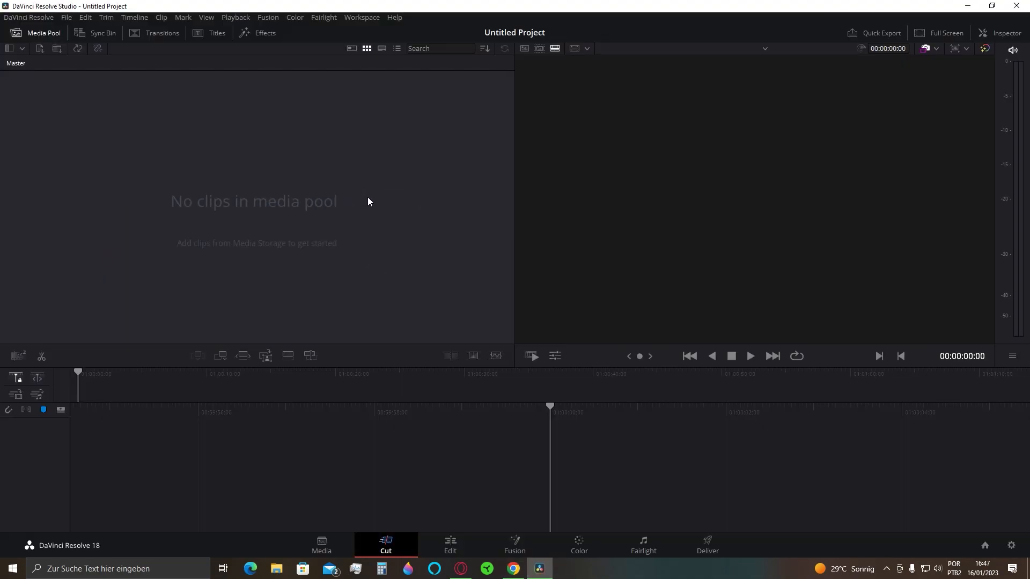
# Step: Switch Resolve from the Cut page to the Fusion page tab
pyautogui.click(515, 543)
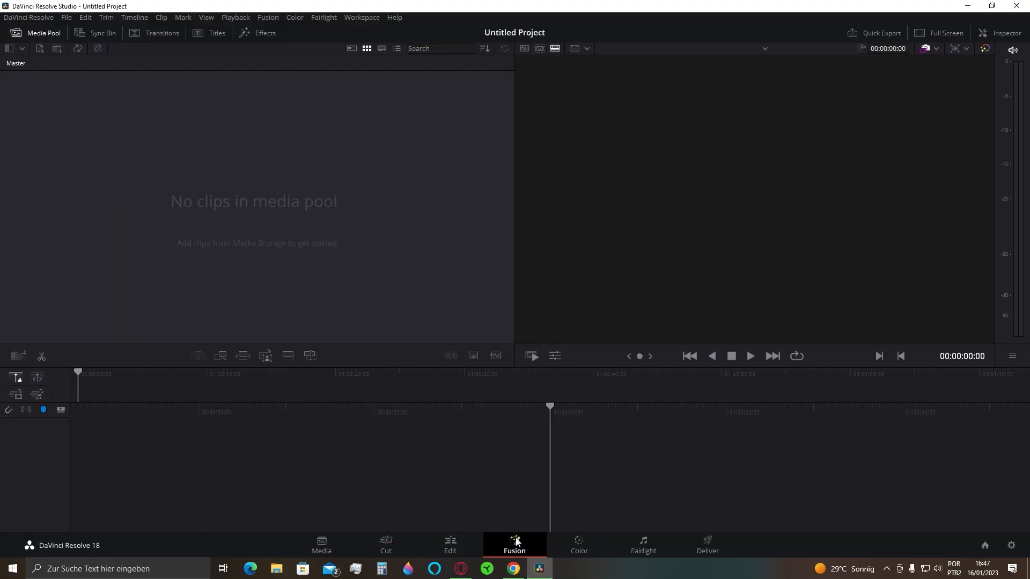
pyautogui.click(513, 543)
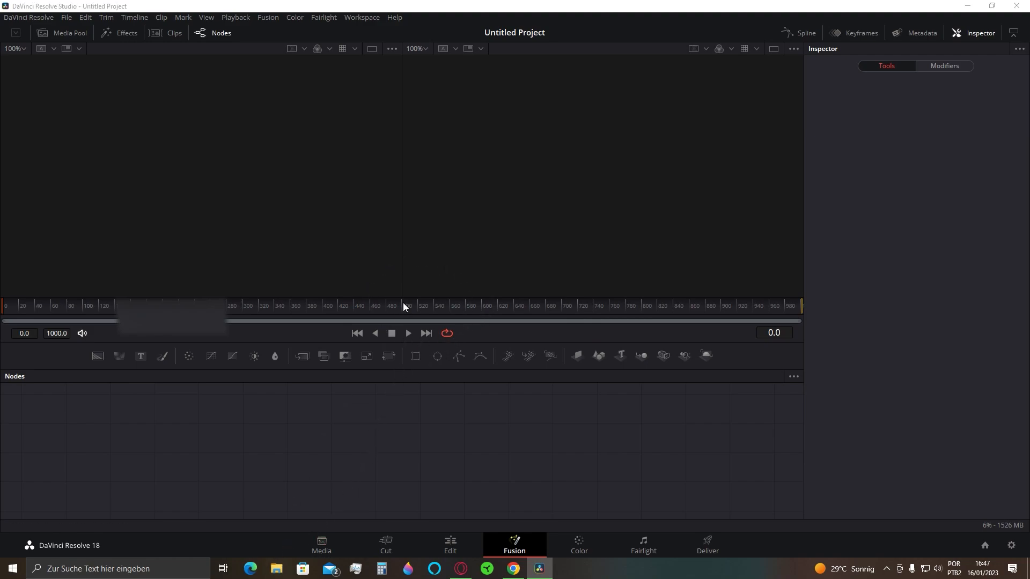
pyautogui.click(276, 568)
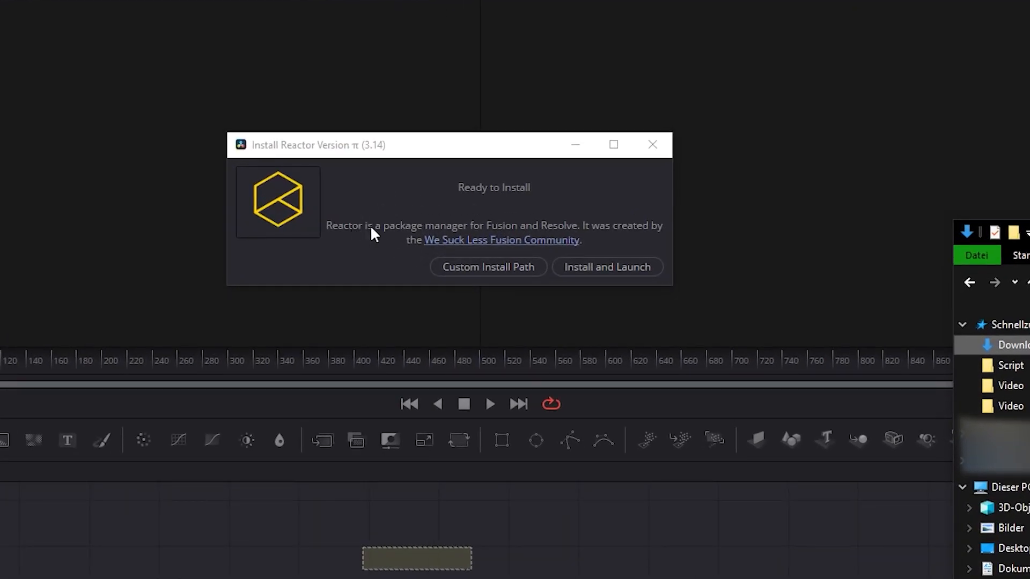
pyautogui.moveTo(521, 263)
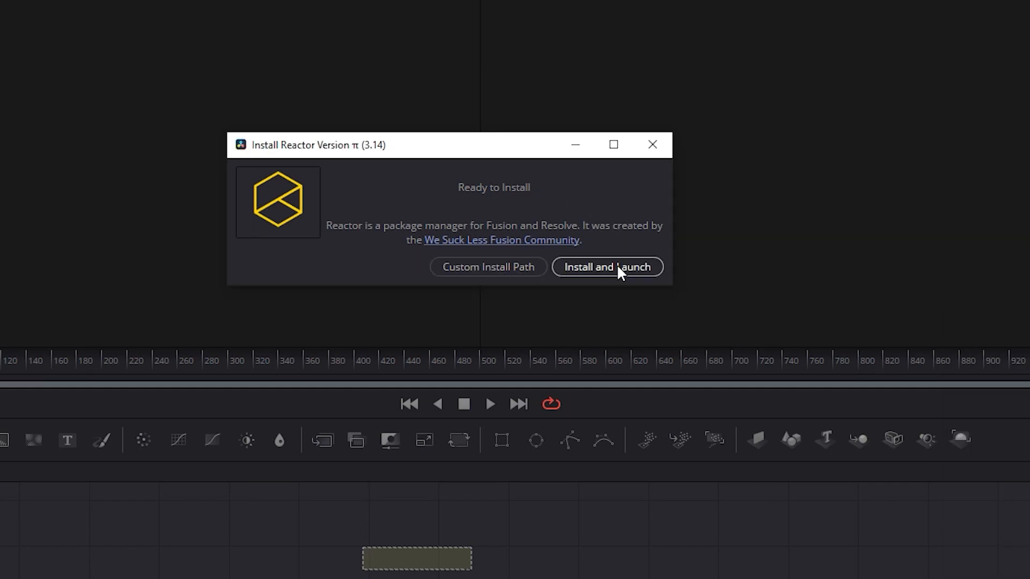
# Step: Choose Install and Launch in the Reactor installer dialog
pyautogui.click(608, 267)
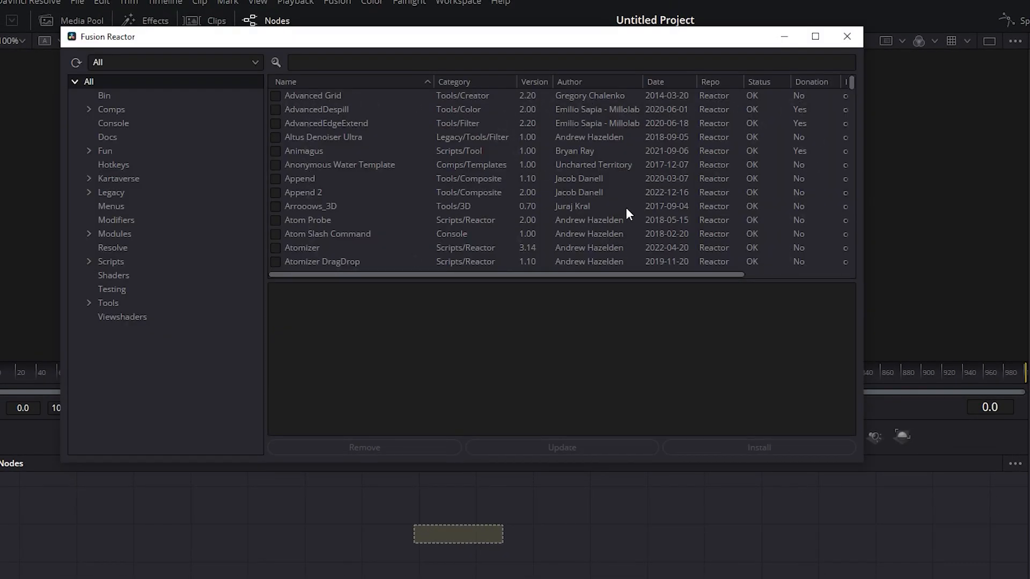
# Step: Tick Advanced Grid and AdvancedDespill in Fusion Reactor, declining the donation request
pyautogui.scroll(-3)
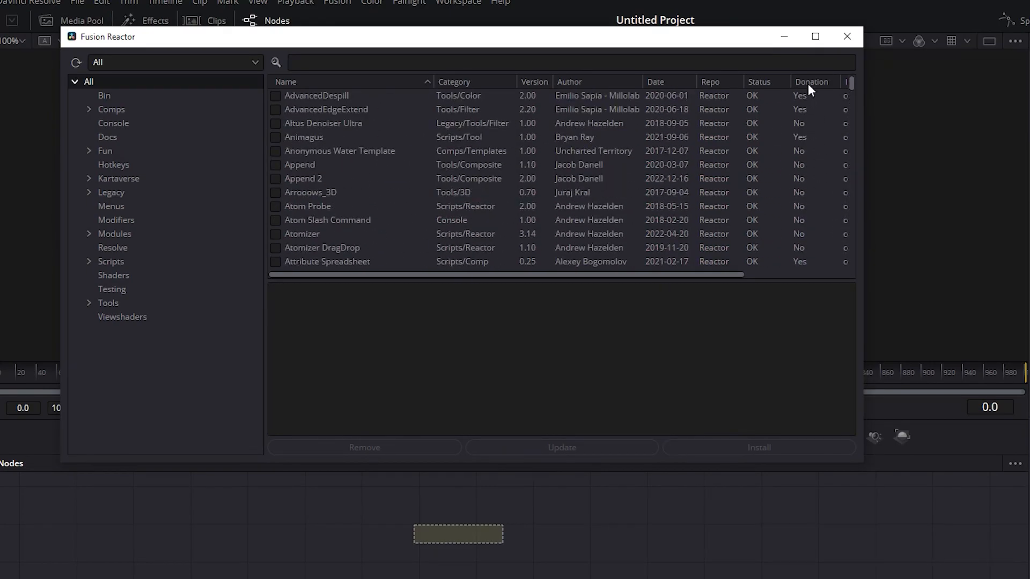
pyautogui.scroll(3)
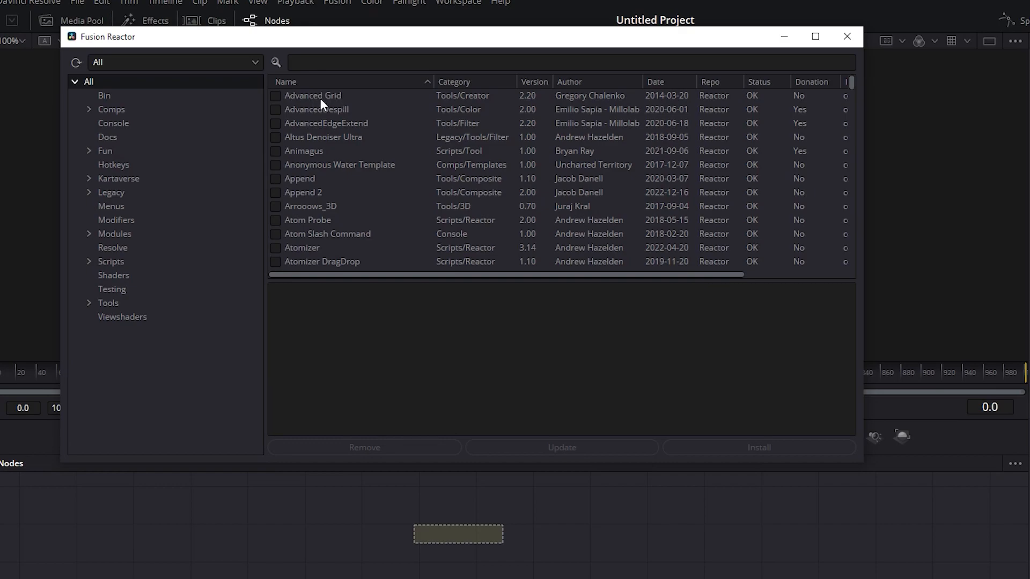
pyautogui.click(276, 95)
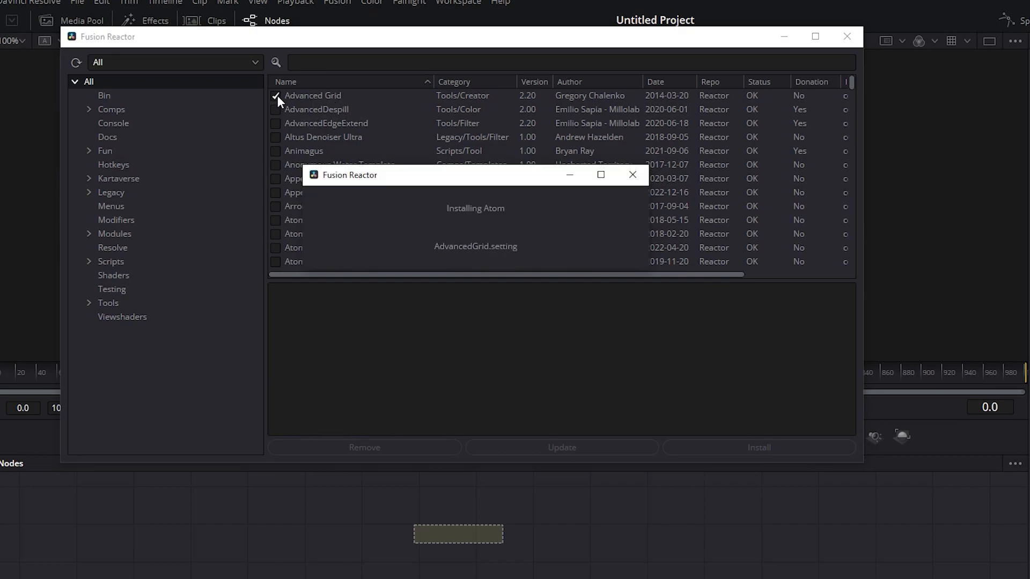
pyautogui.click(275, 109)
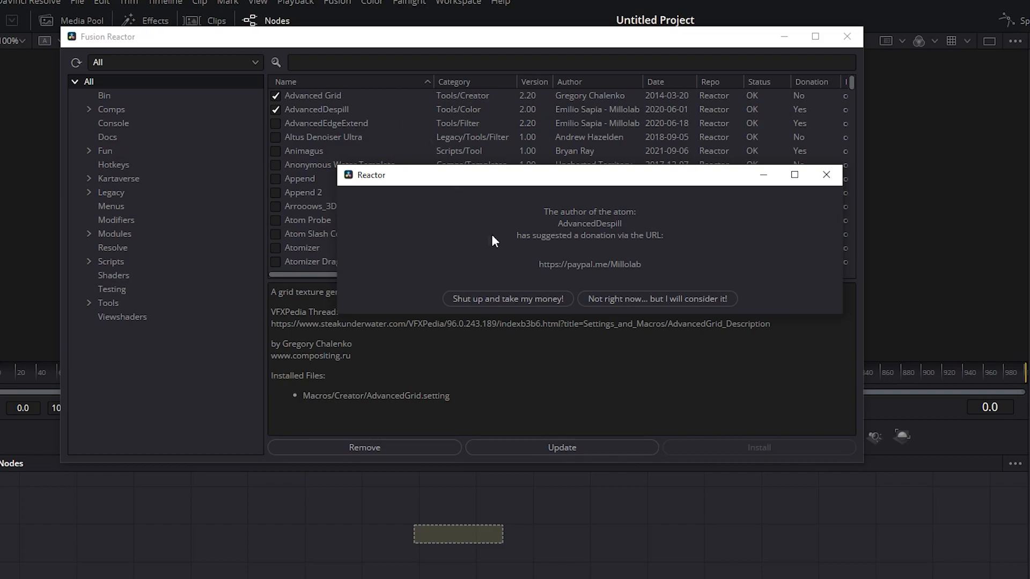
pyautogui.moveTo(583, 234)
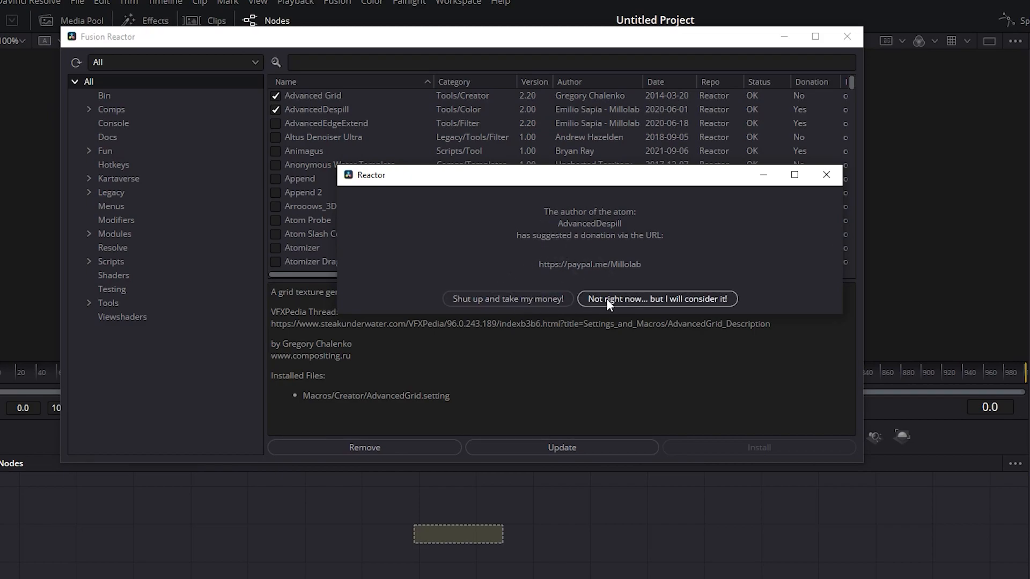
pyautogui.click(657, 298)
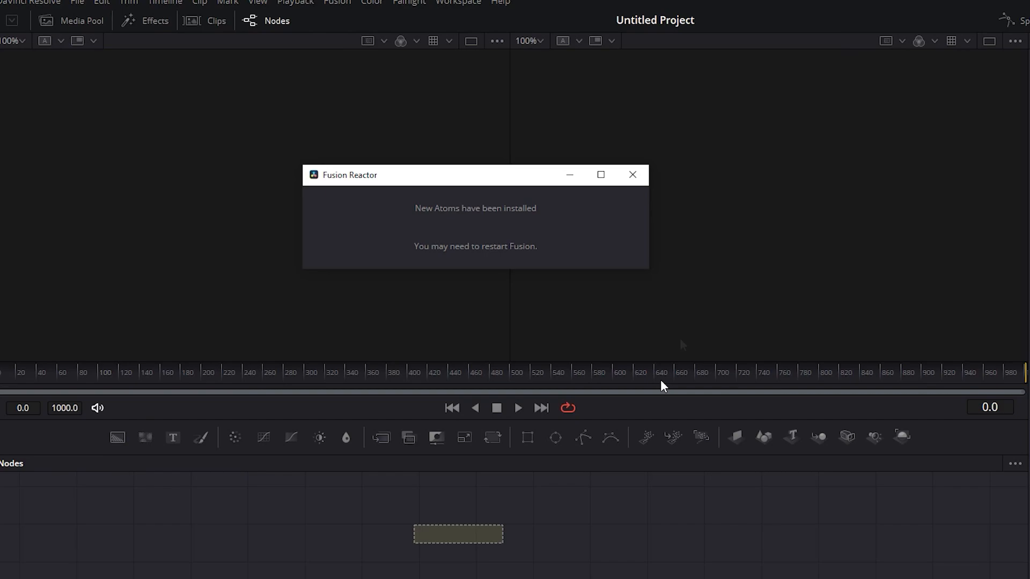
pyautogui.moveTo(505, 259)
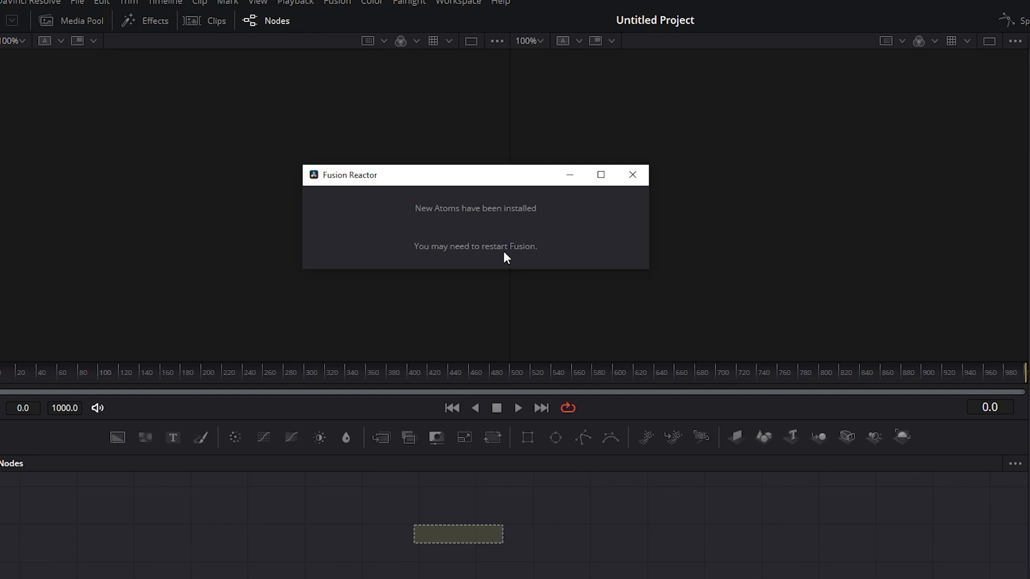
# Step: Dismiss the "New Atoms have been installed" message window
pyautogui.click(632, 175)
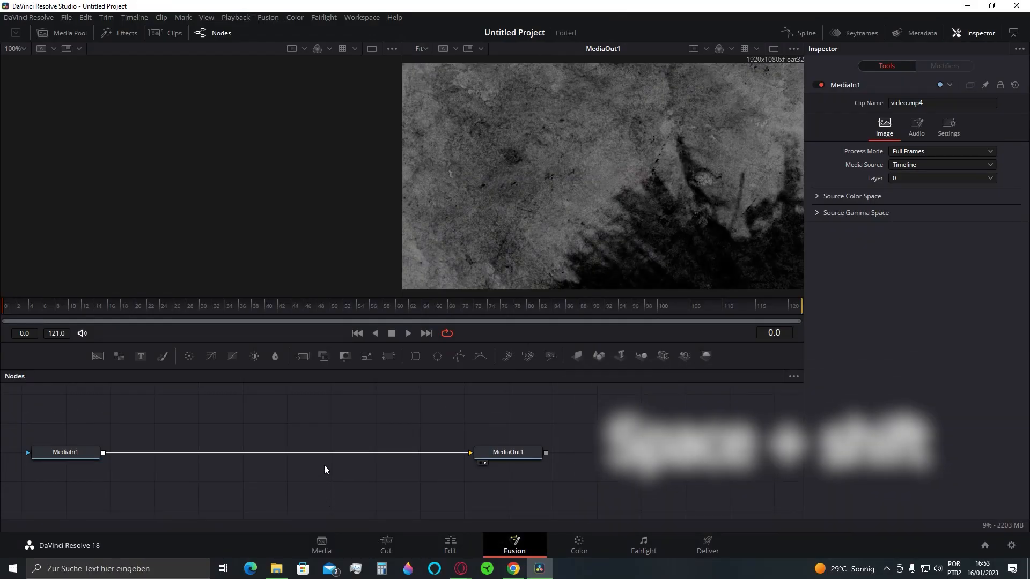
# Step: Add an AdvancedGrid node to the comp via the Shift+Space Select Tool search
pyautogui.press('shift+space')
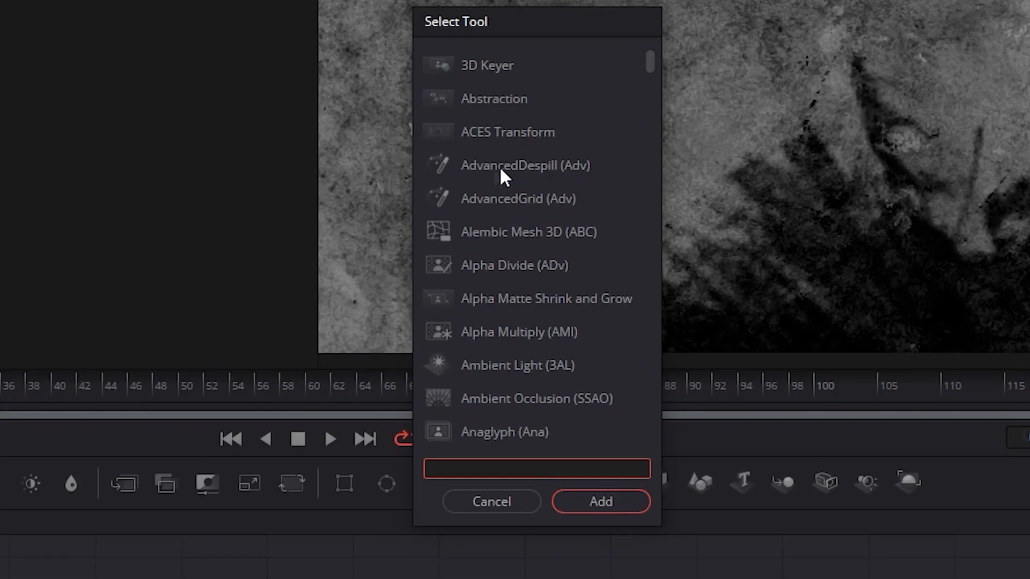
pyautogui.write('AdvancedGrid')
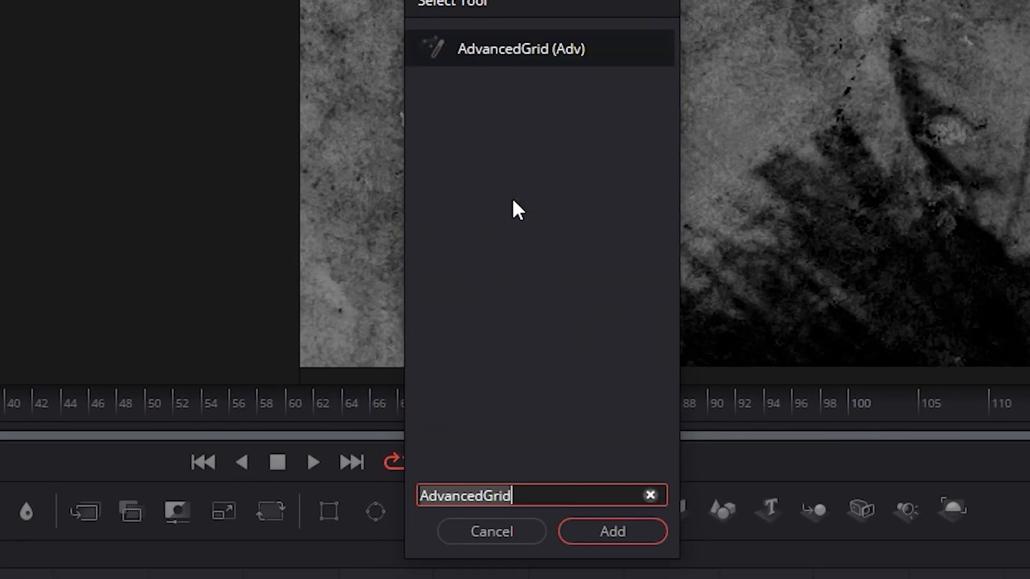
pyautogui.click(612, 531)
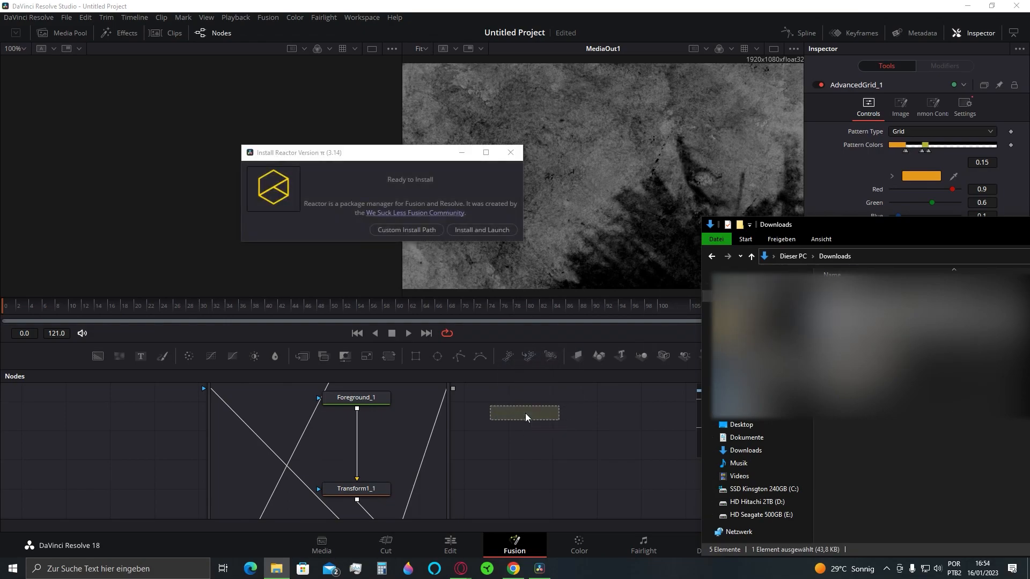
# Step: Relaunch Fusion Reactor and scroll down through its atom catalogue
pyautogui.click(482, 230)
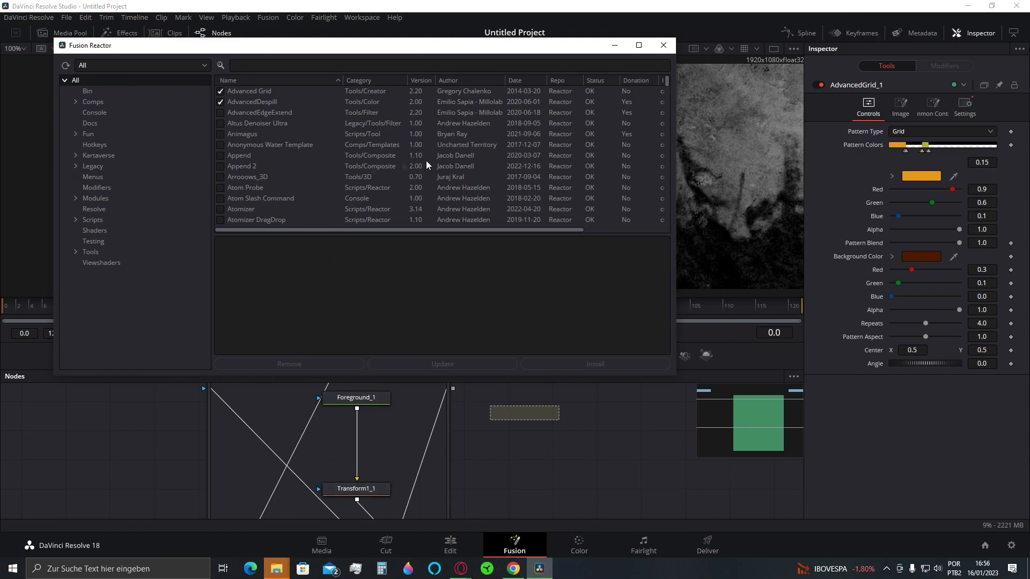
pyautogui.scroll(-3)
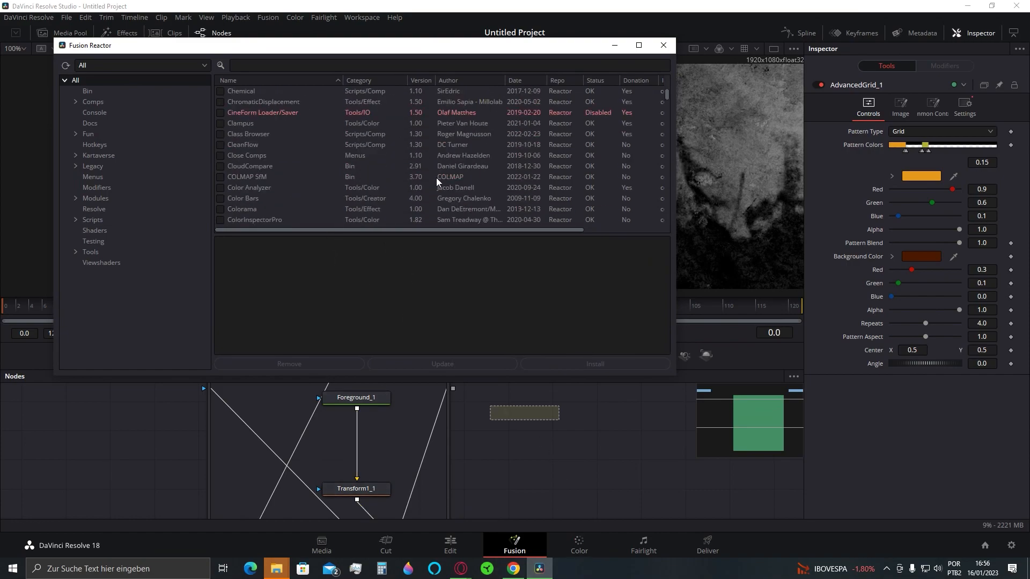
pyautogui.scroll(-3)
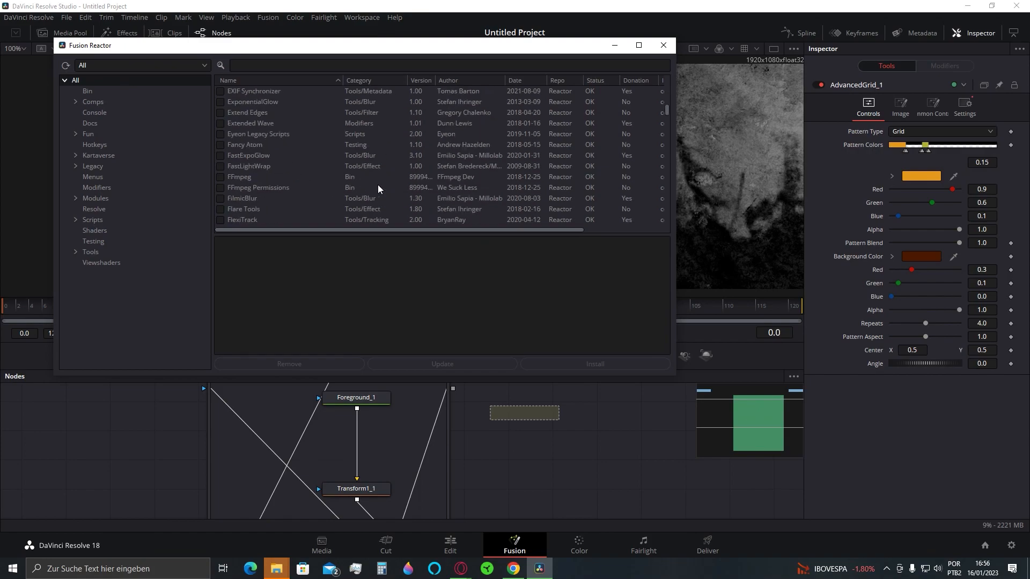
pyautogui.scroll(-3)
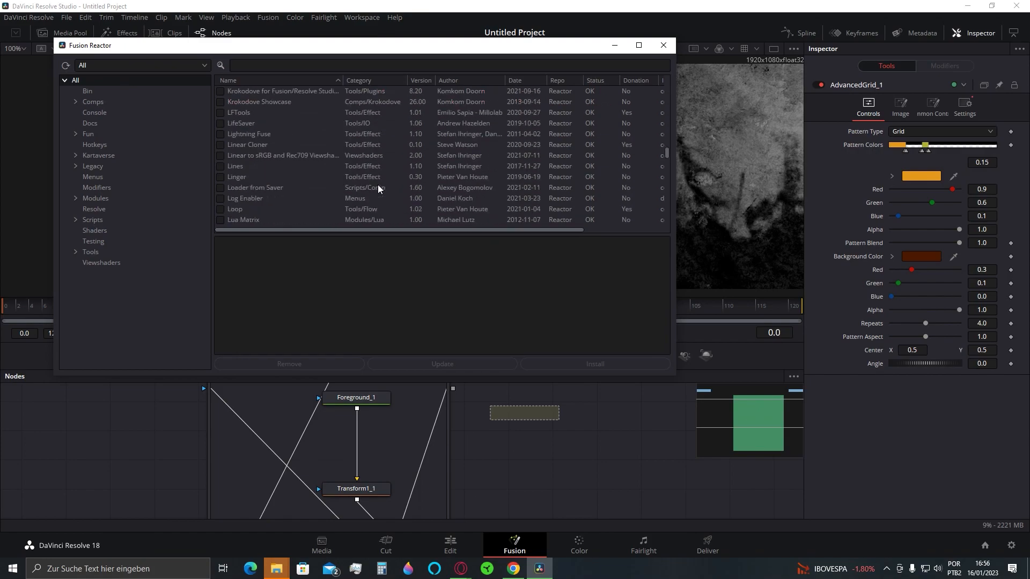
pyautogui.scroll(-3)
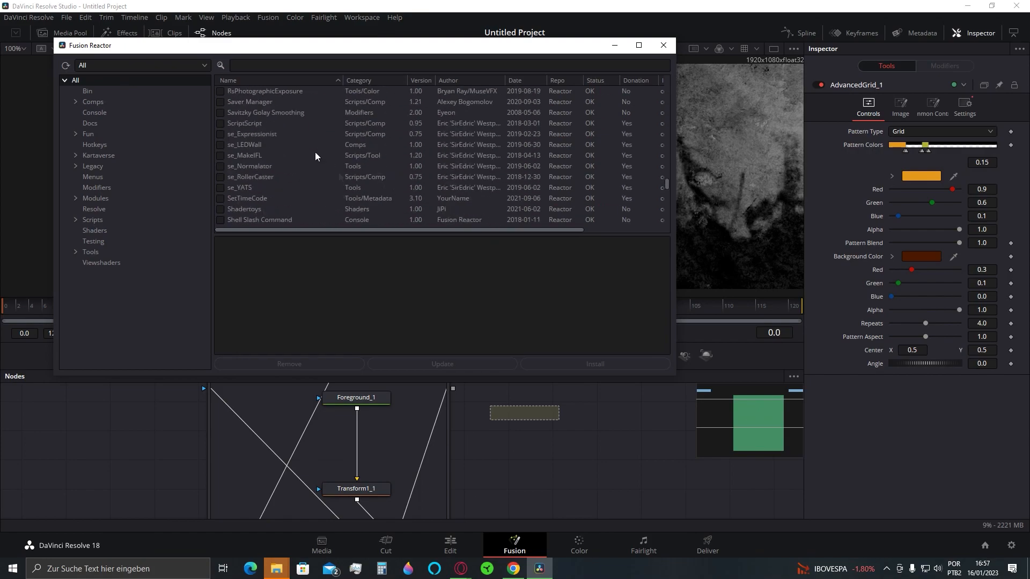